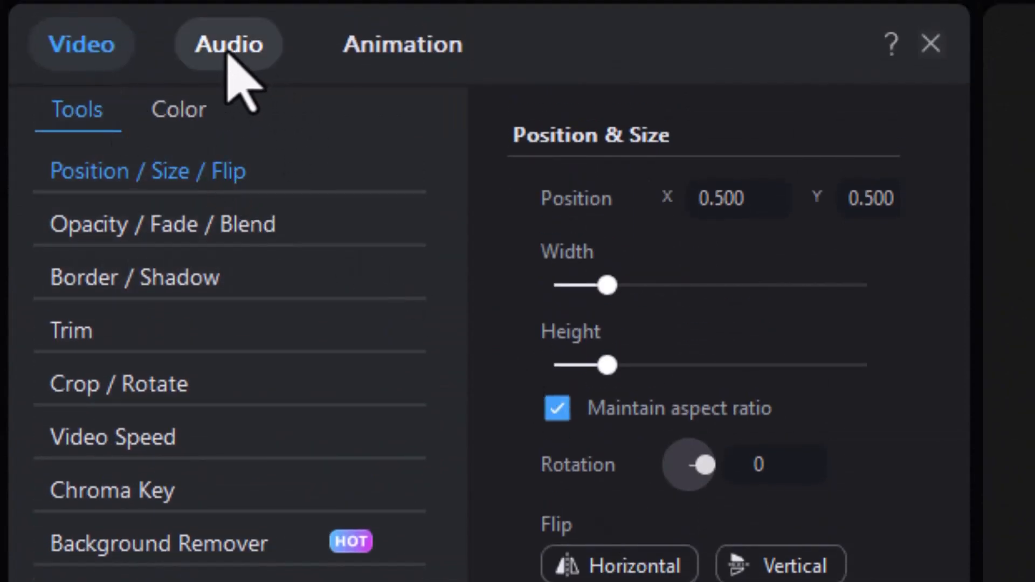
Show the clip's Audio tools and select the AI Audio Denoise option
click(227, 44)
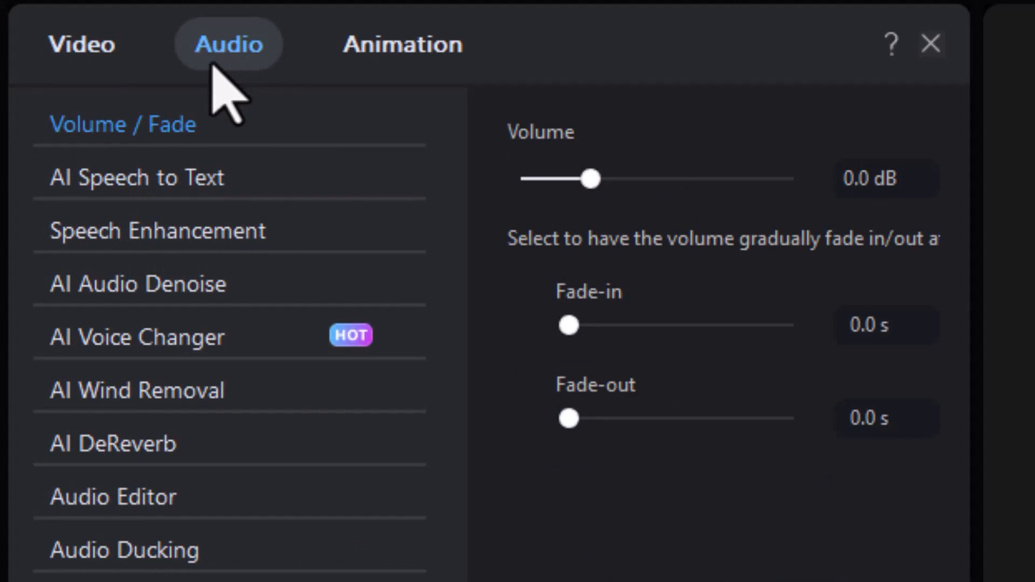
mouse_move(159, 283)
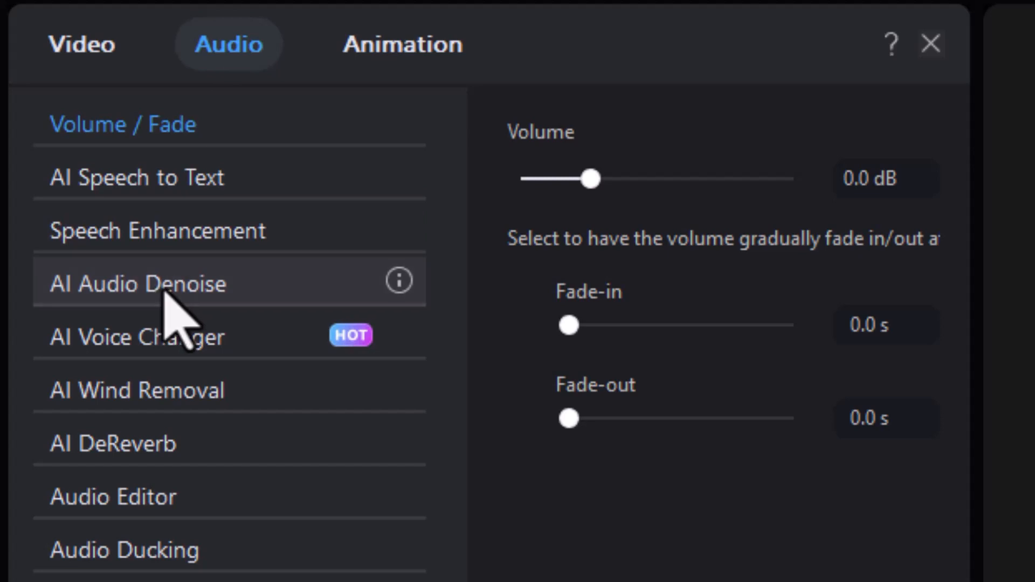
click(138, 282)
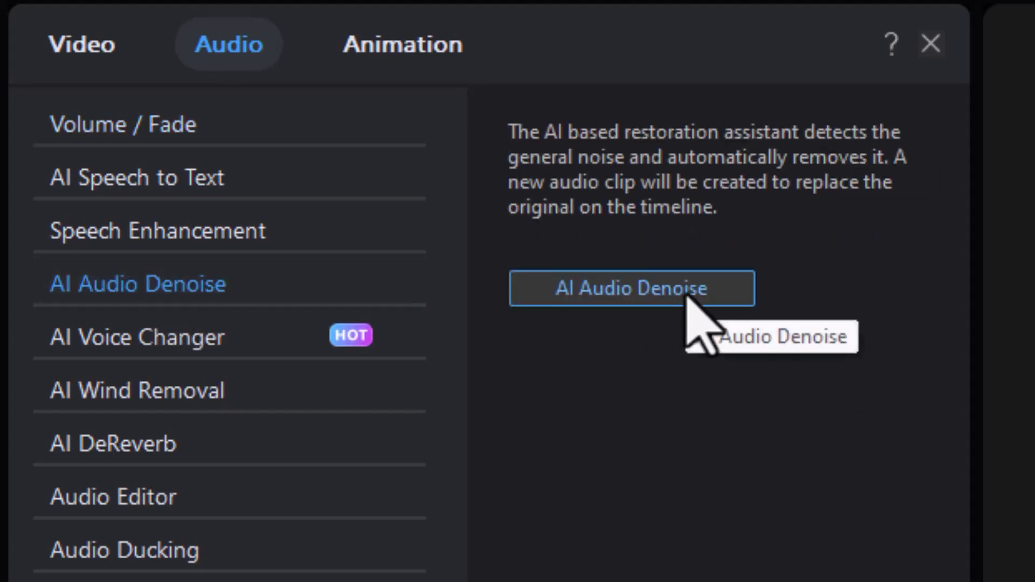
Launch AI Audio Denoise on the clip's audio
click(630, 288)
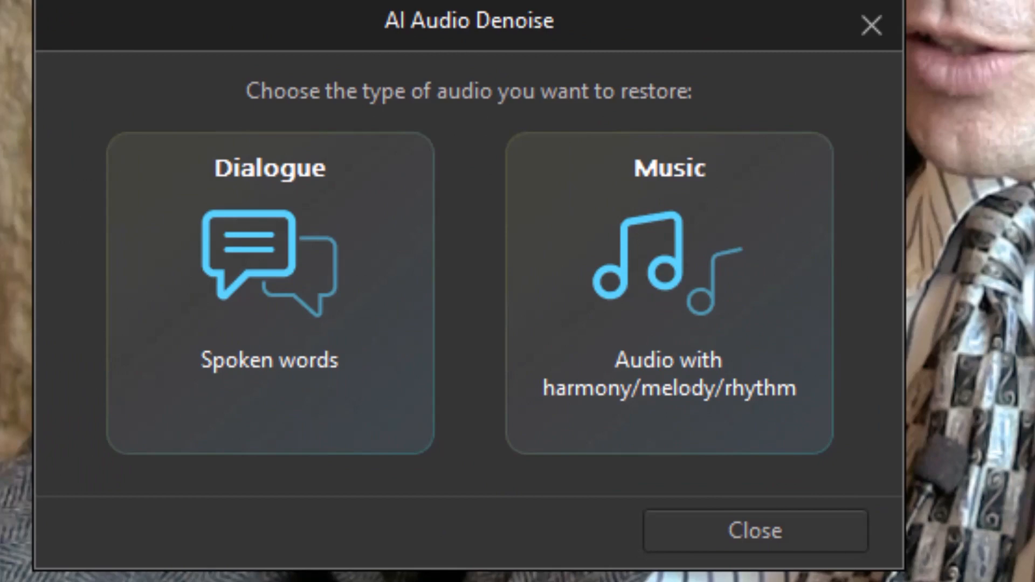
mouse_move(66, 284)
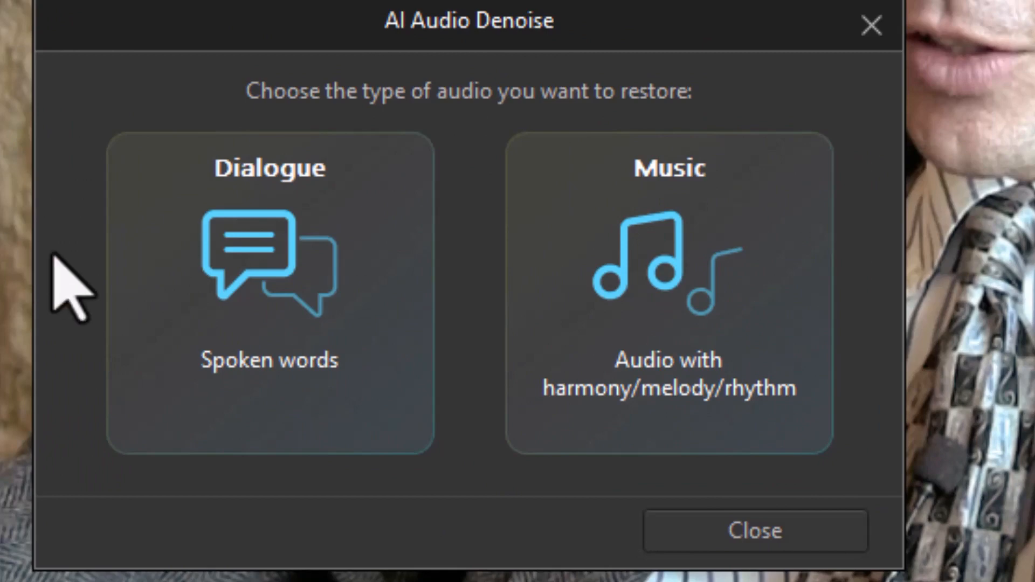
mouse_move(297, 350)
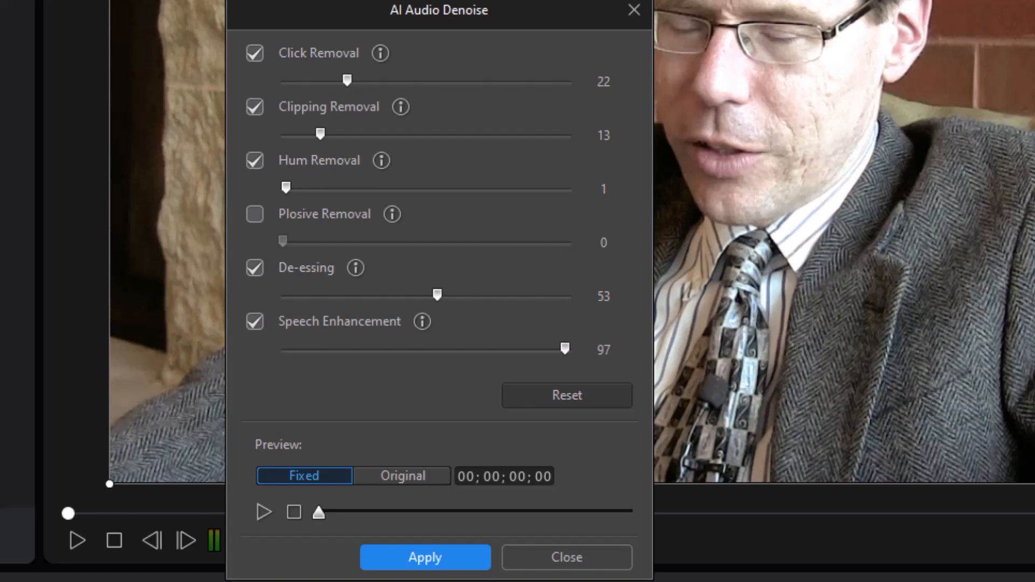
mouse_move(244, 156)
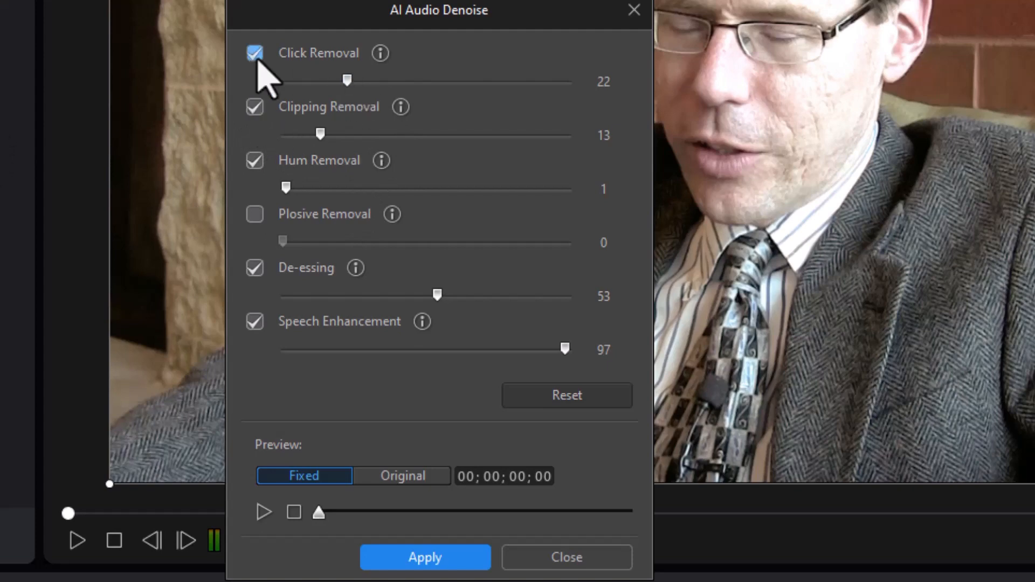
click(254, 53)
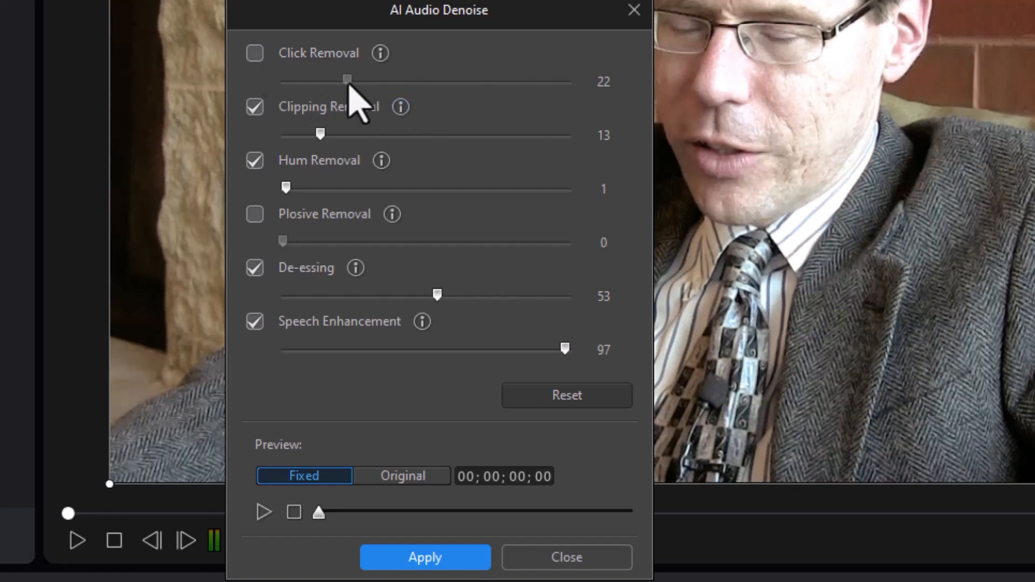
click(255, 52)
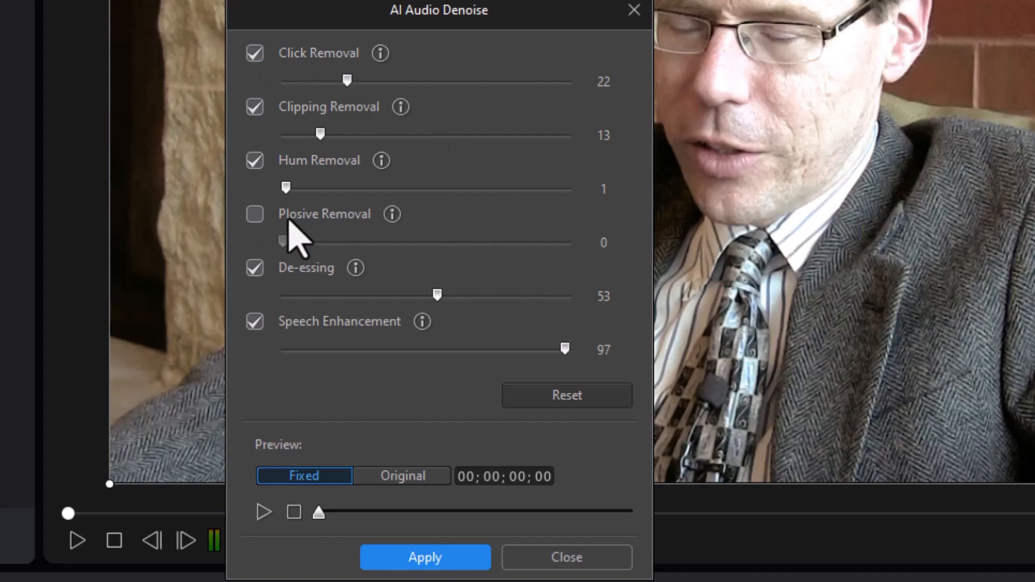
click(254, 215)
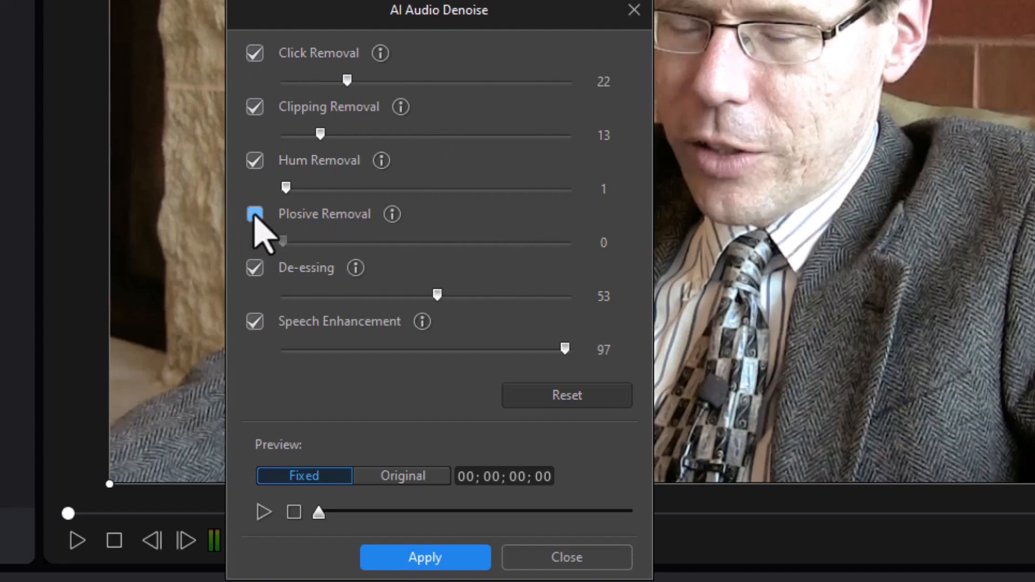
click(254, 214)
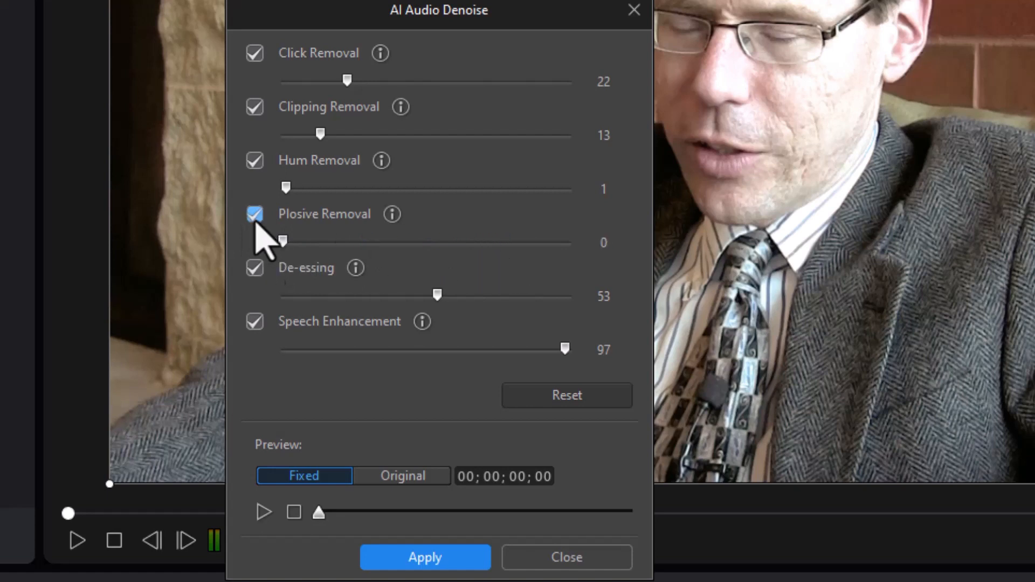
click(254, 214)
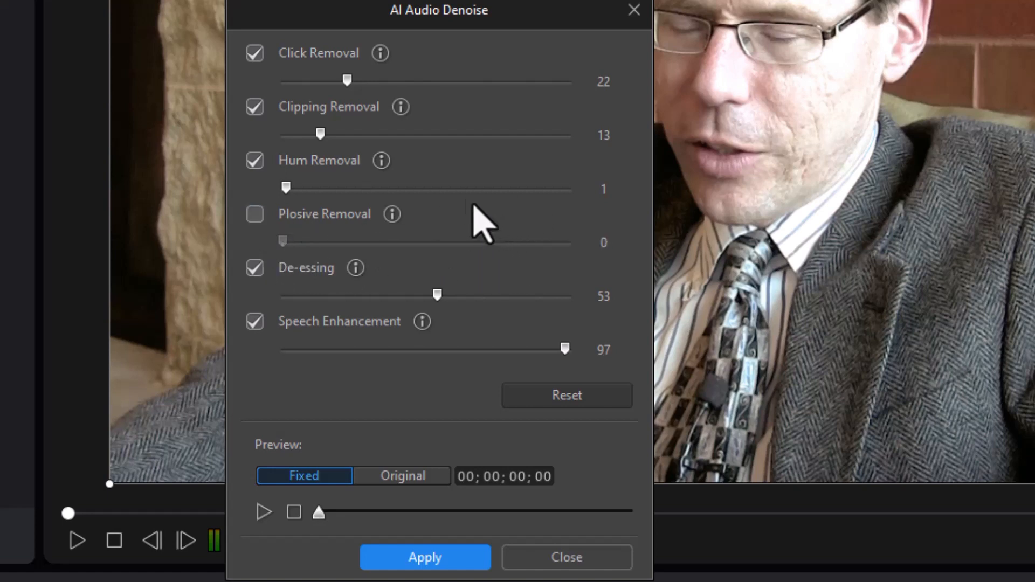
mouse_move(462, 234)
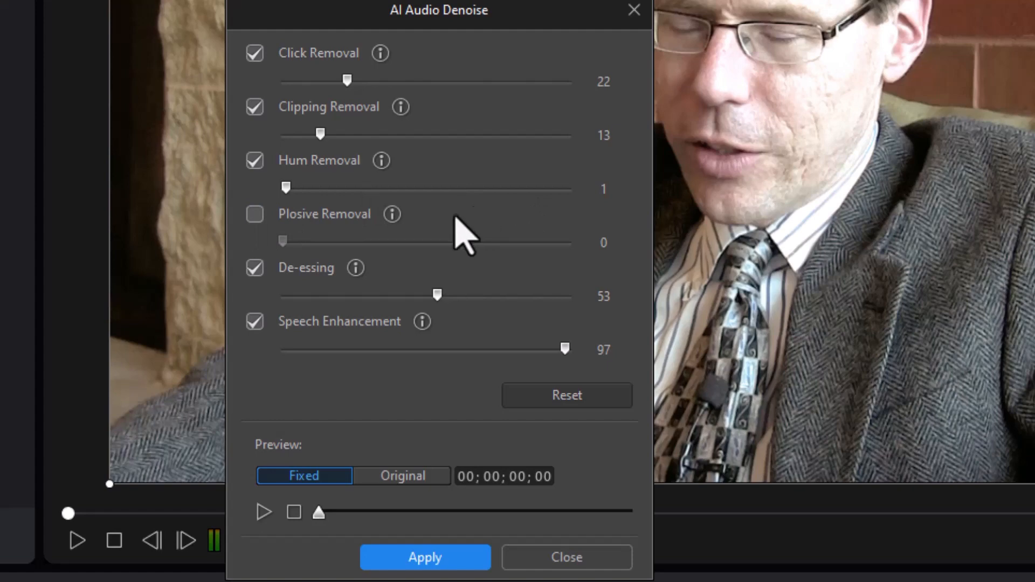
mouse_move(446, 284)
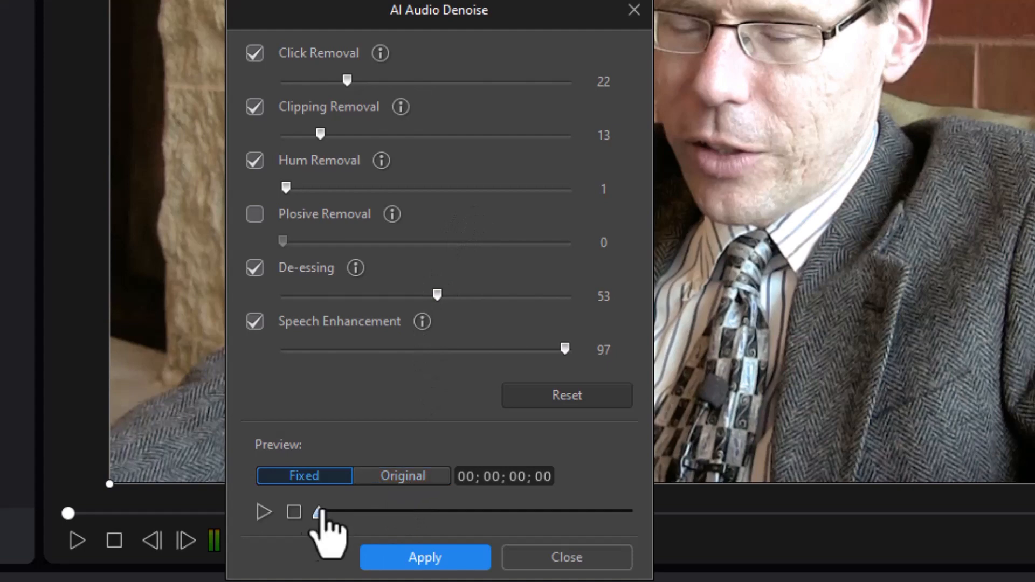
Play the Original preview, then the Fixed preview to hear the denoised result
click(402, 476)
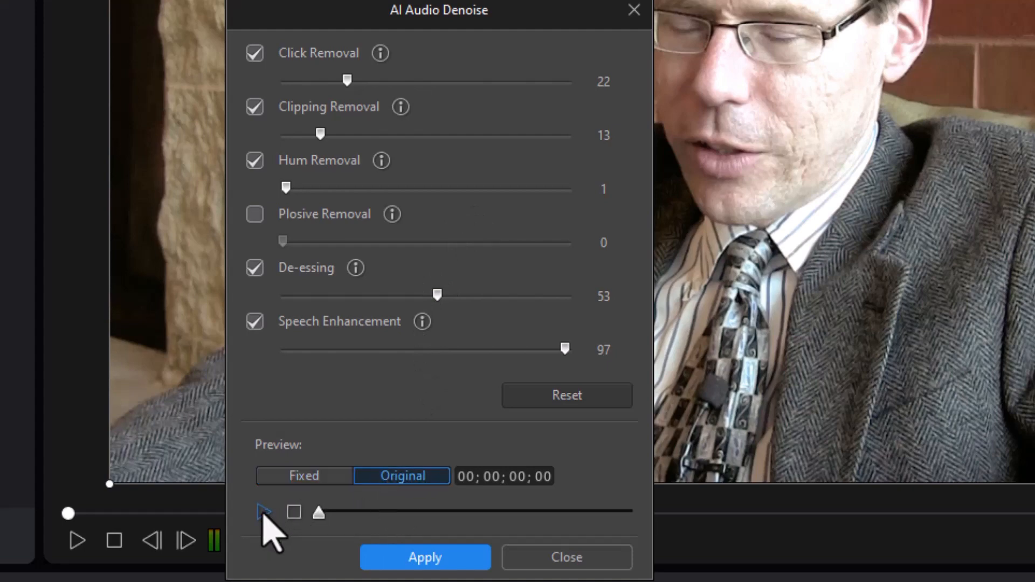
click(263, 512)
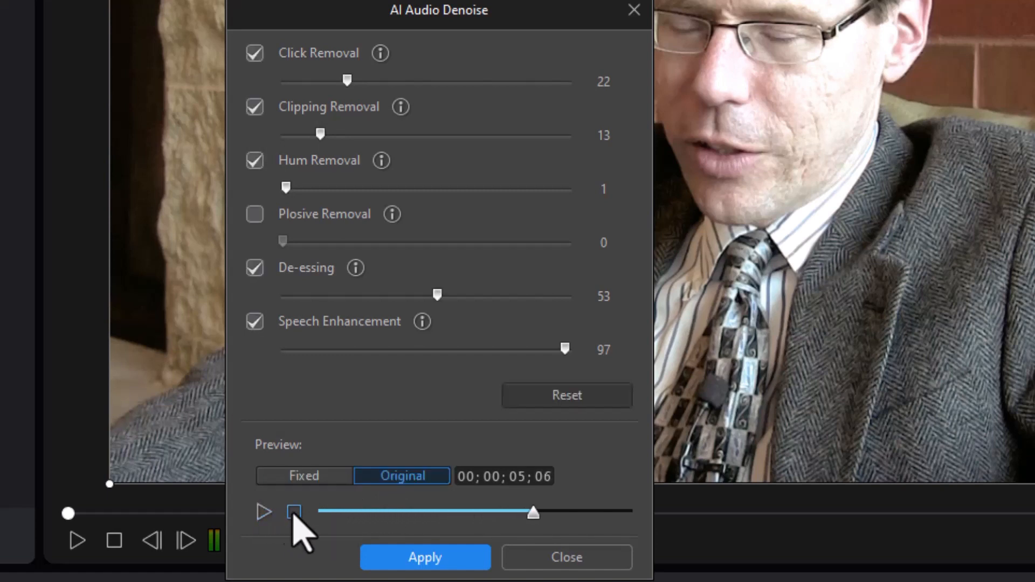
click(303, 475)
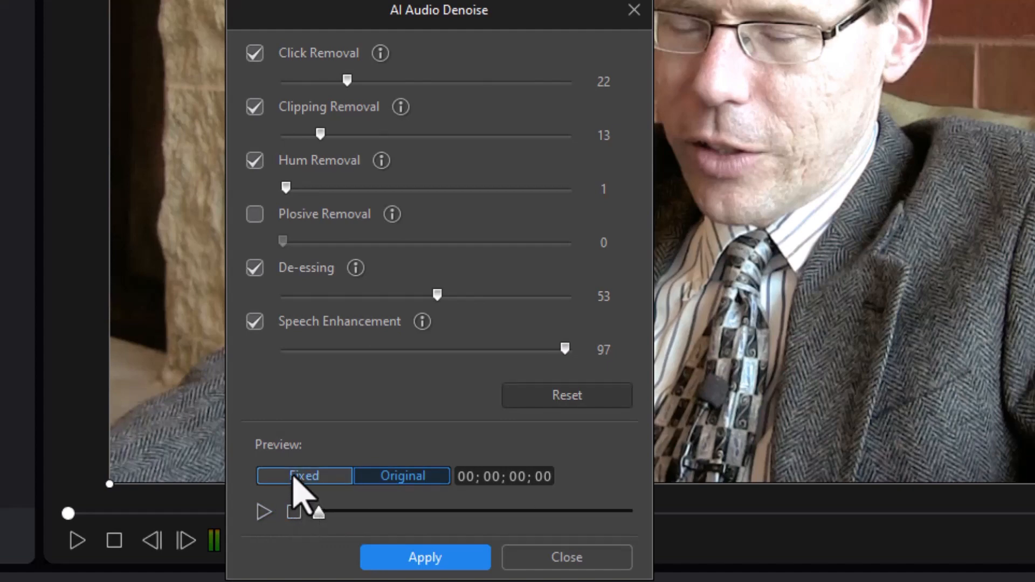
click(303, 476)
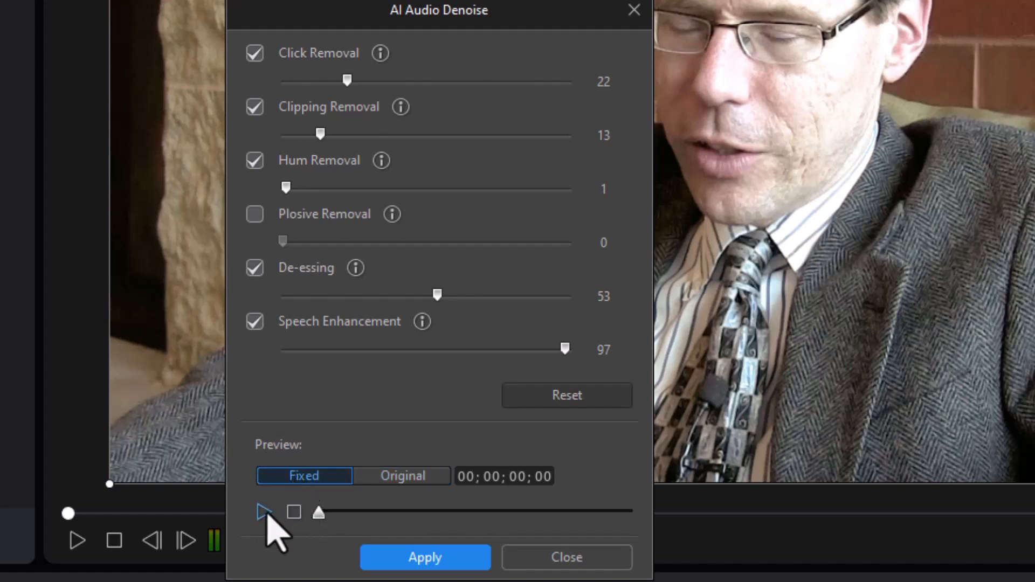
click(263, 512)
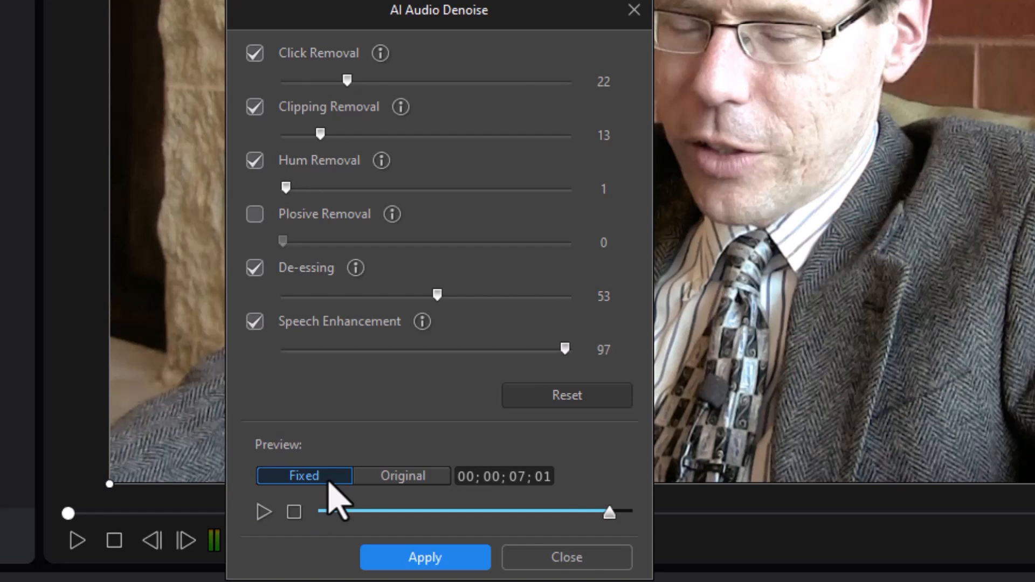
mouse_move(410, 455)
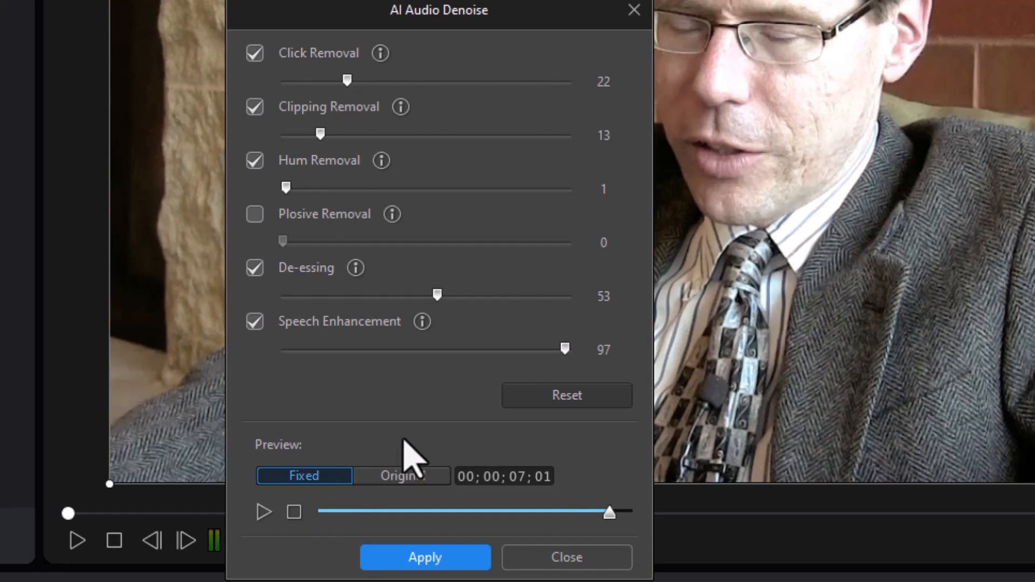
mouse_move(413, 394)
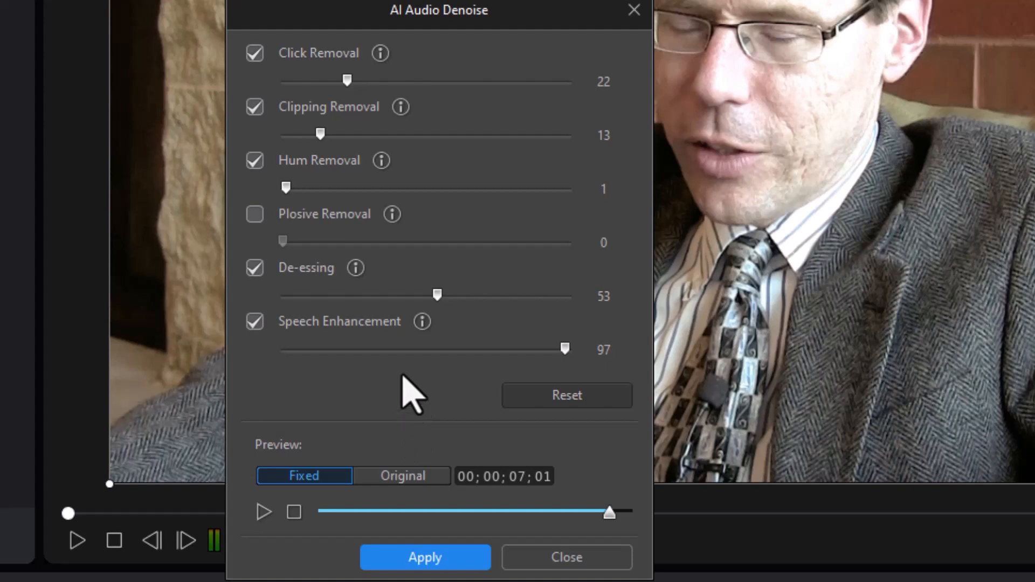
mouse_move(333, 406)
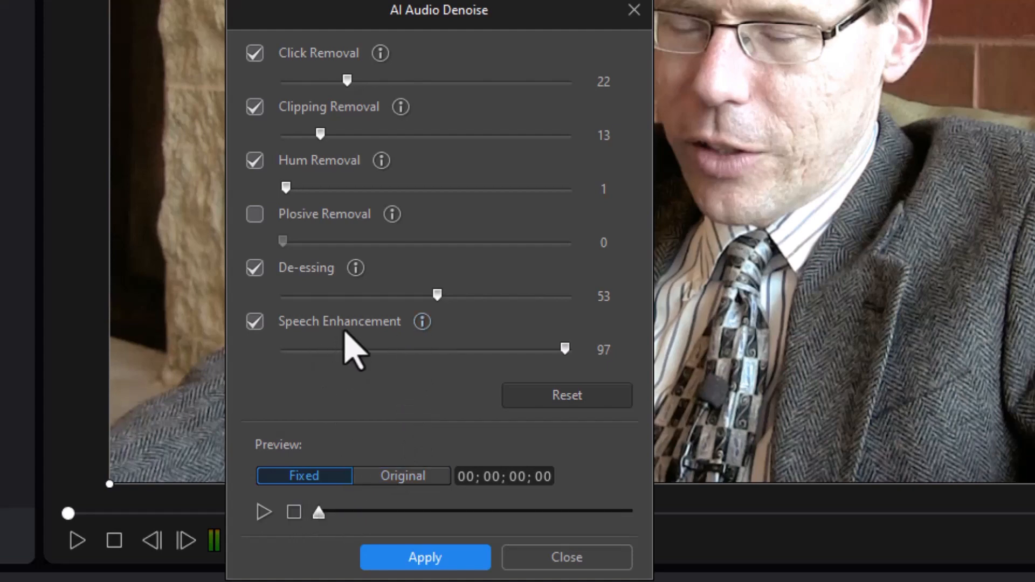
mouse_move(412, 393)
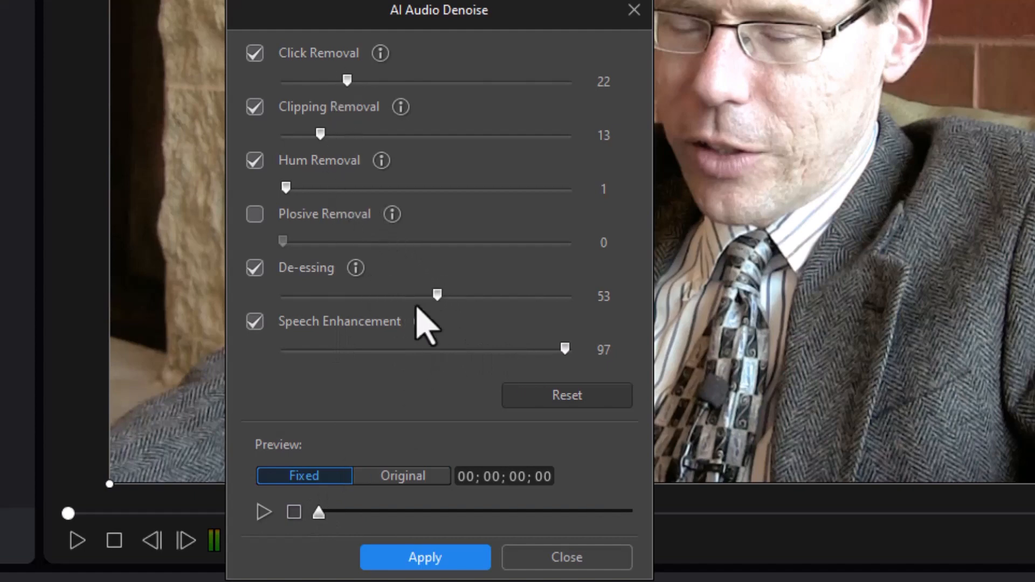
mouse_move(421, 322)
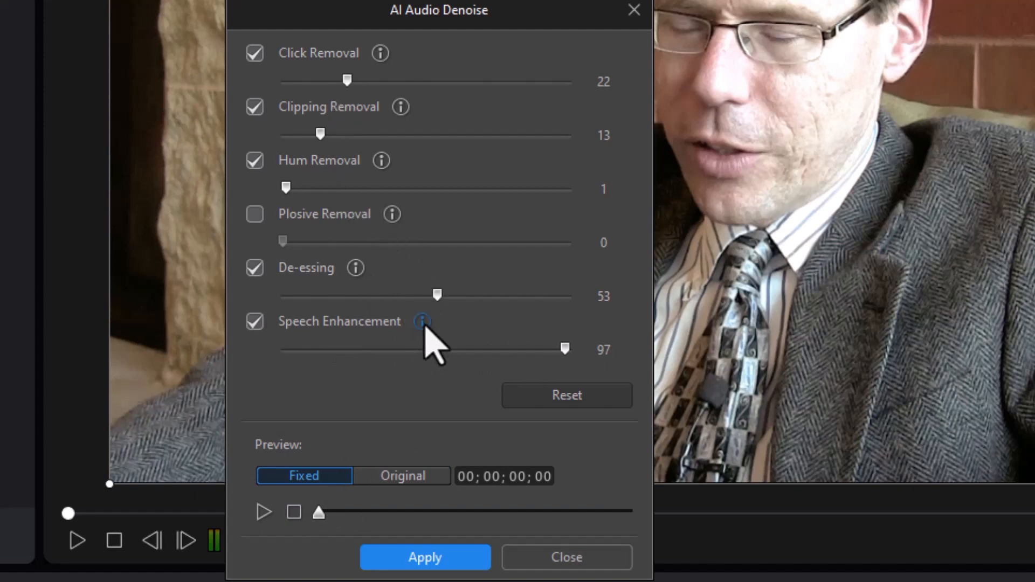
mouse_move(421, 322)
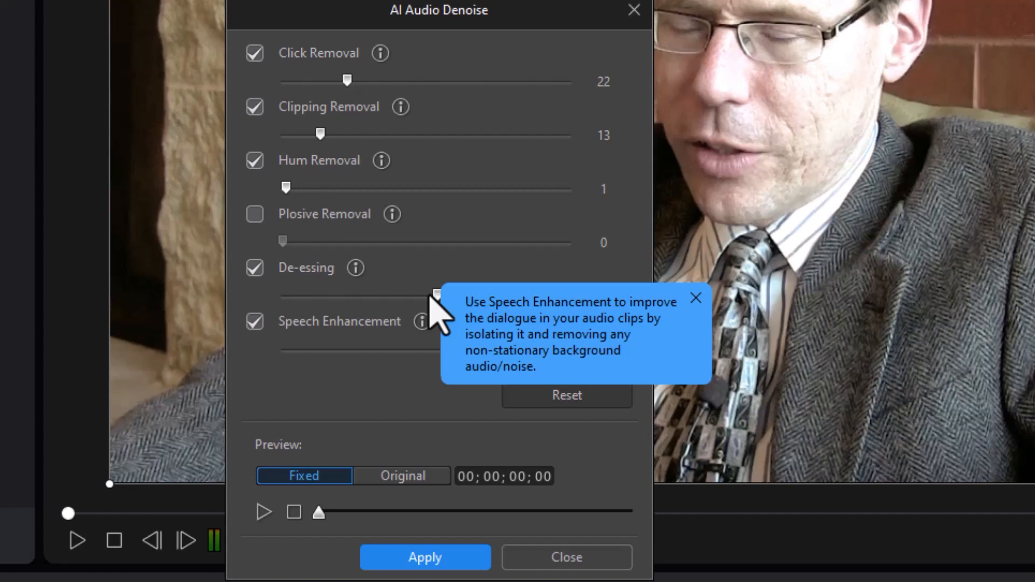
mouse_move(502, 317)
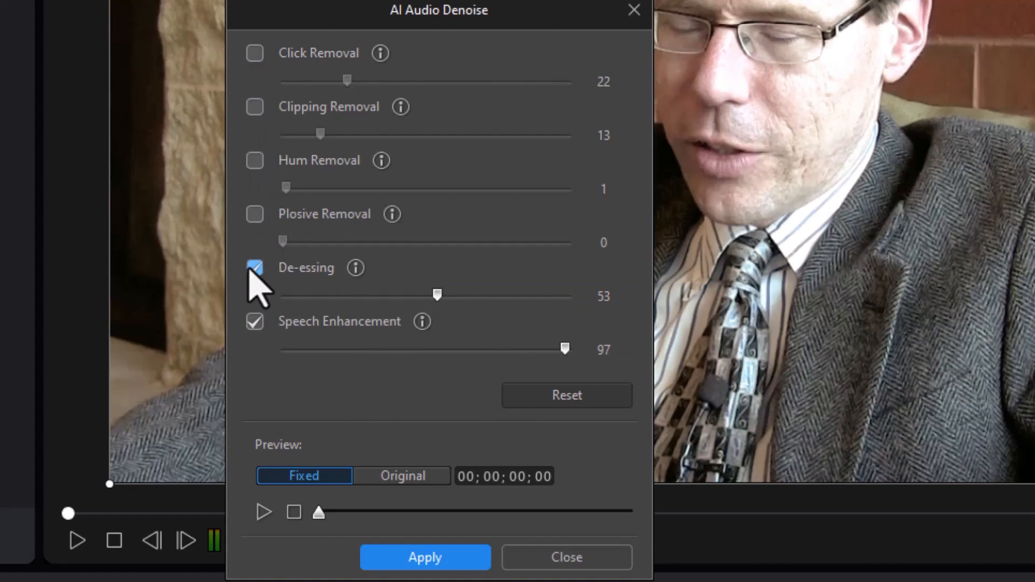
Turn off De-essing and compare the Original and Fixed previews by playing each
click(255, 268)
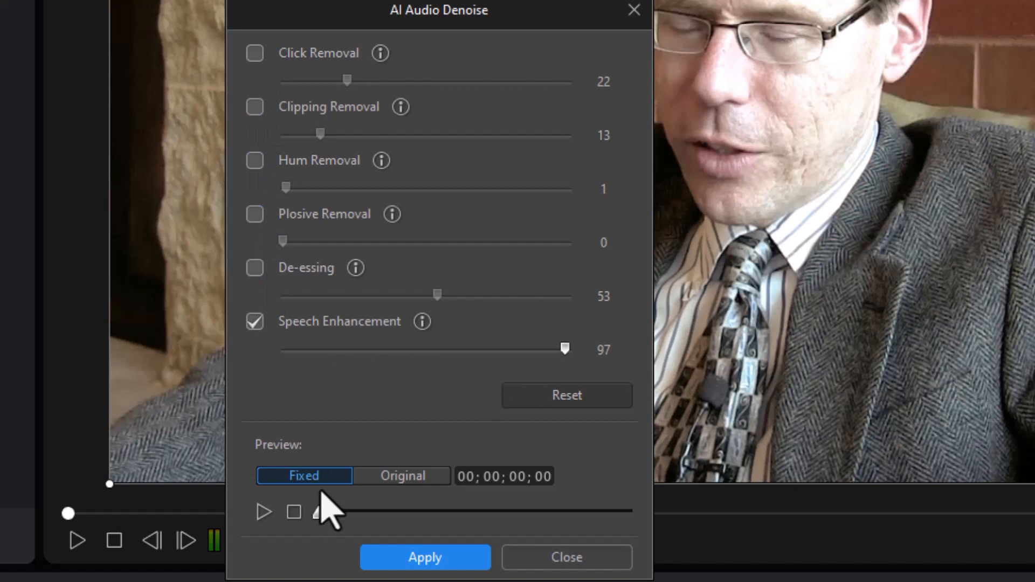
click(401, 476)
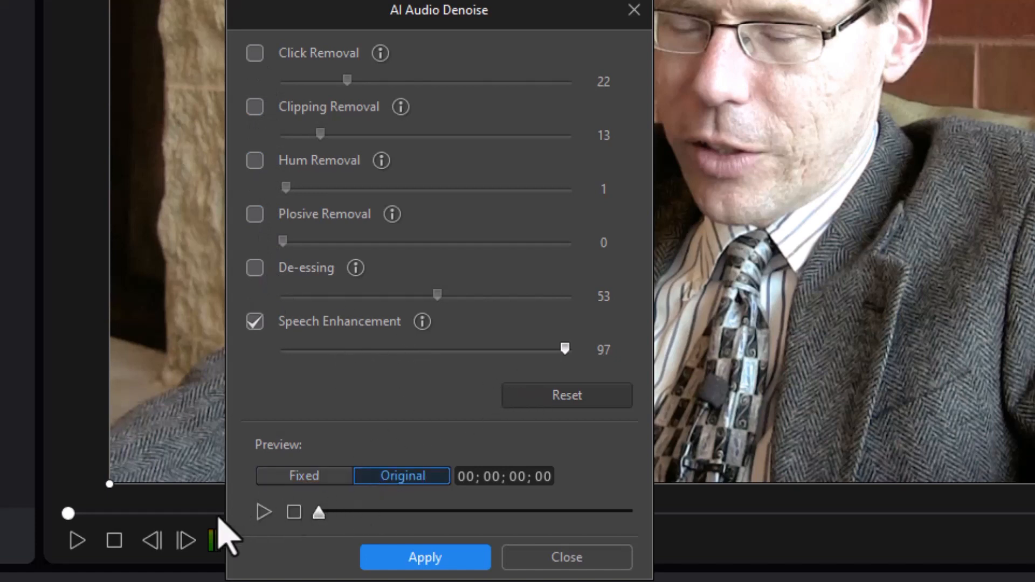
click(263, 512)
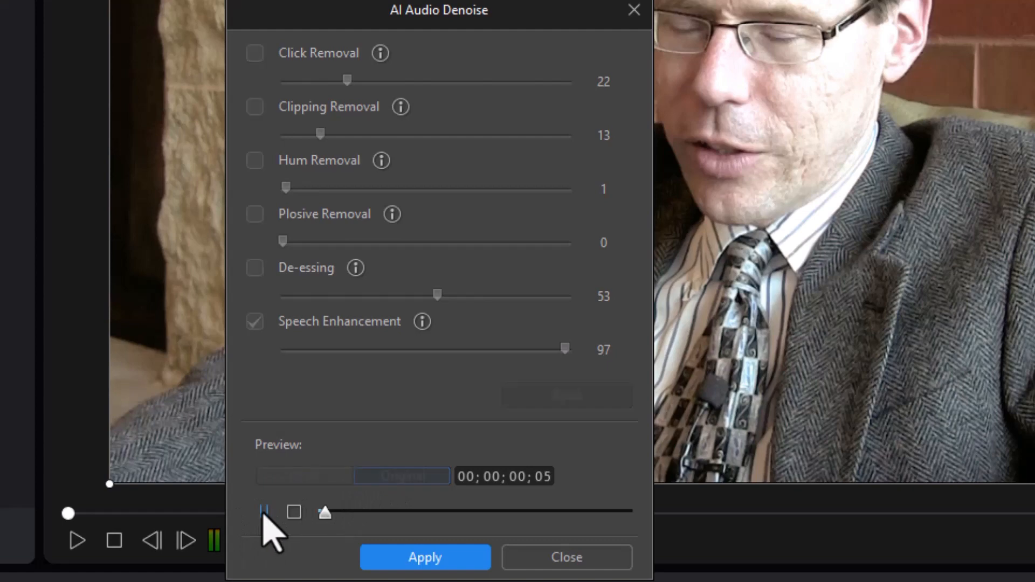
click(263, 512)
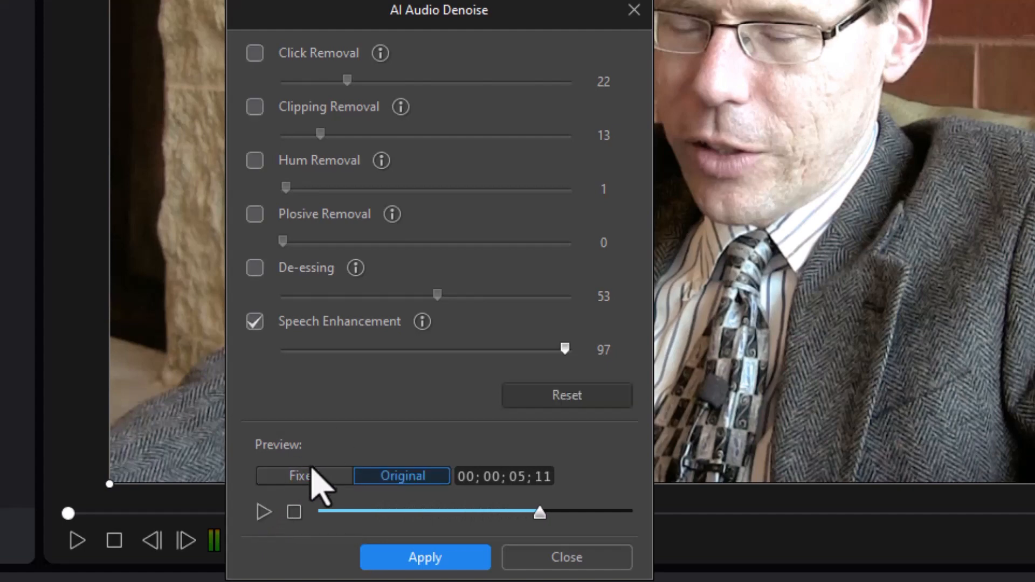
click(303, 476)
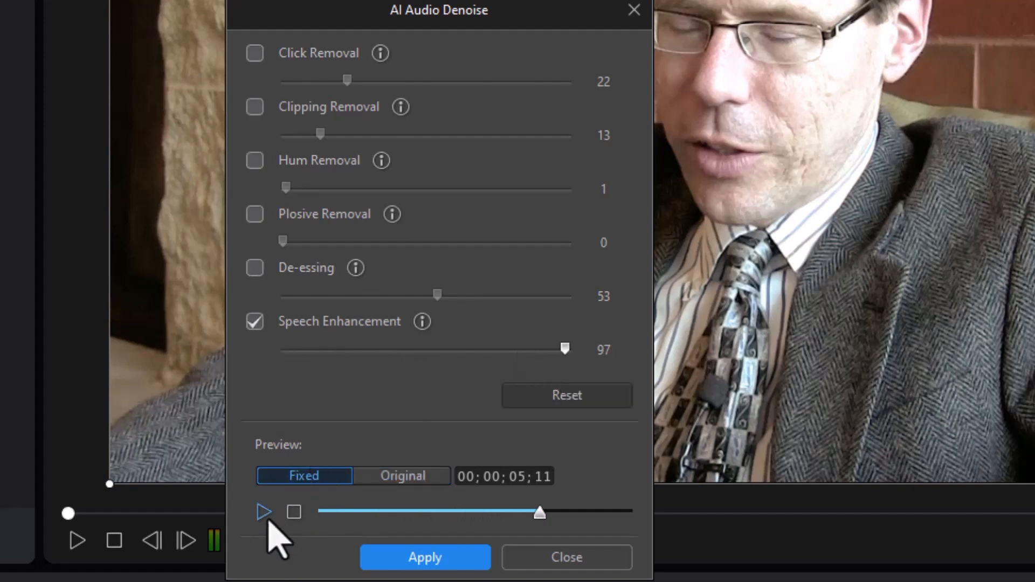
click(264, 512)
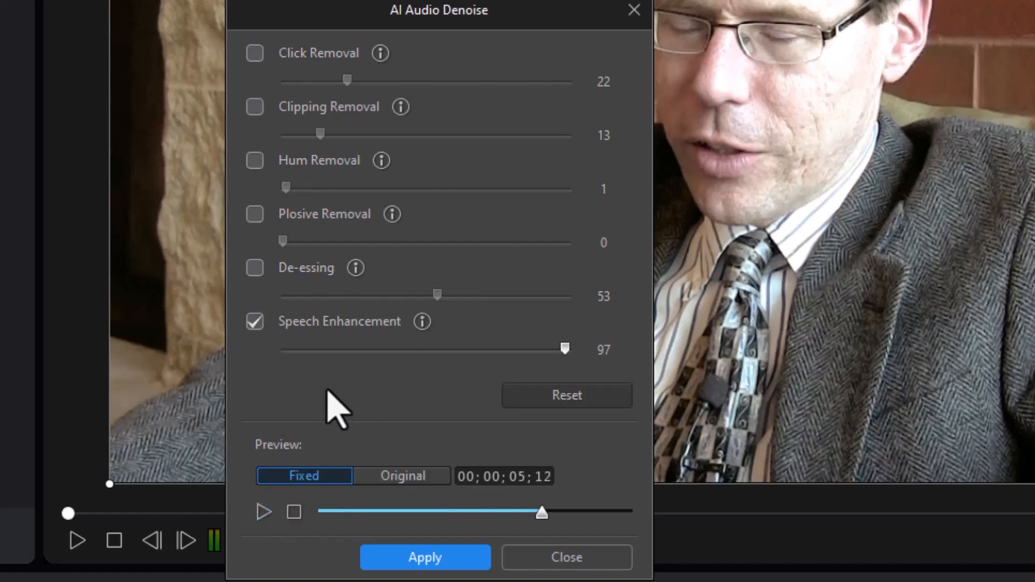
mouse_move(406, 373)
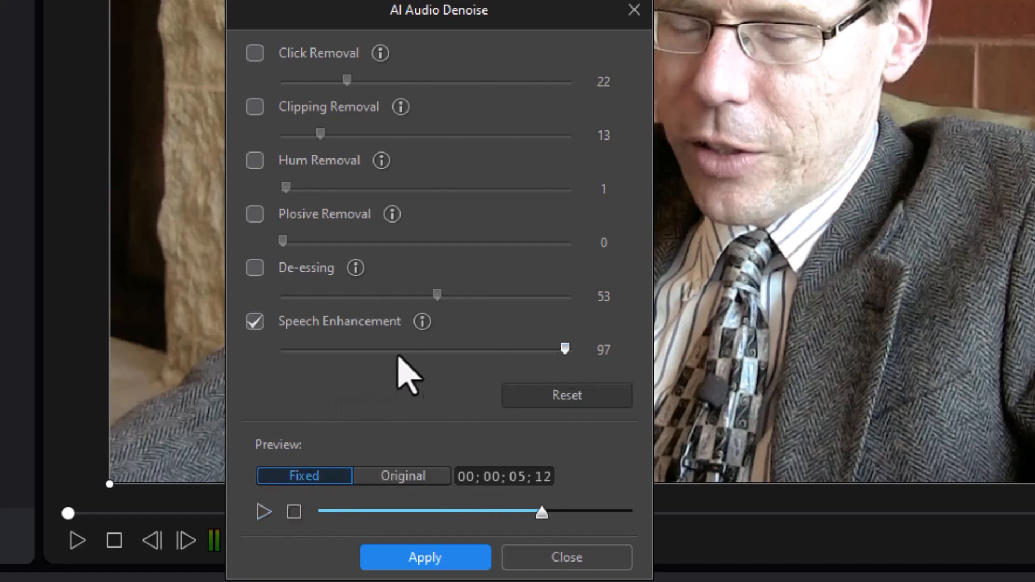
Lower Speech Enhancement strength to 26 and replay the Fixed preview
drag(564, 348, 350, 348)
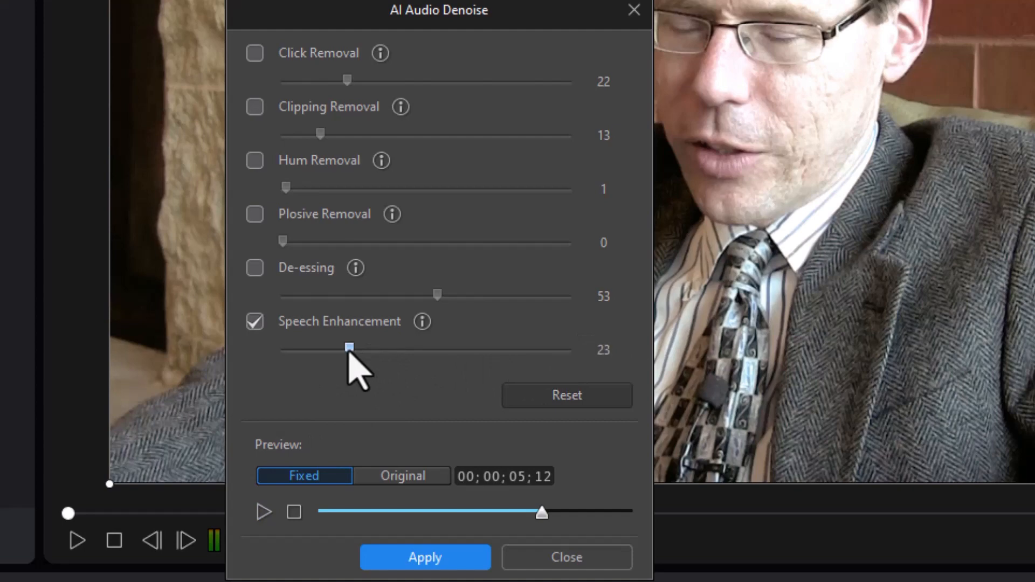
drag(349, 347, 358, 347)
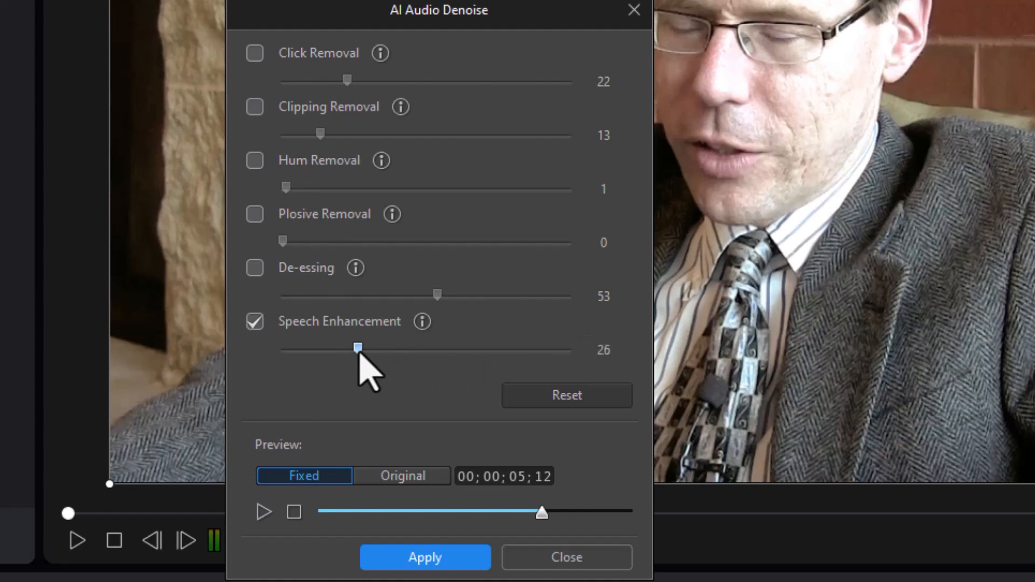
mouse_move(340, 548)
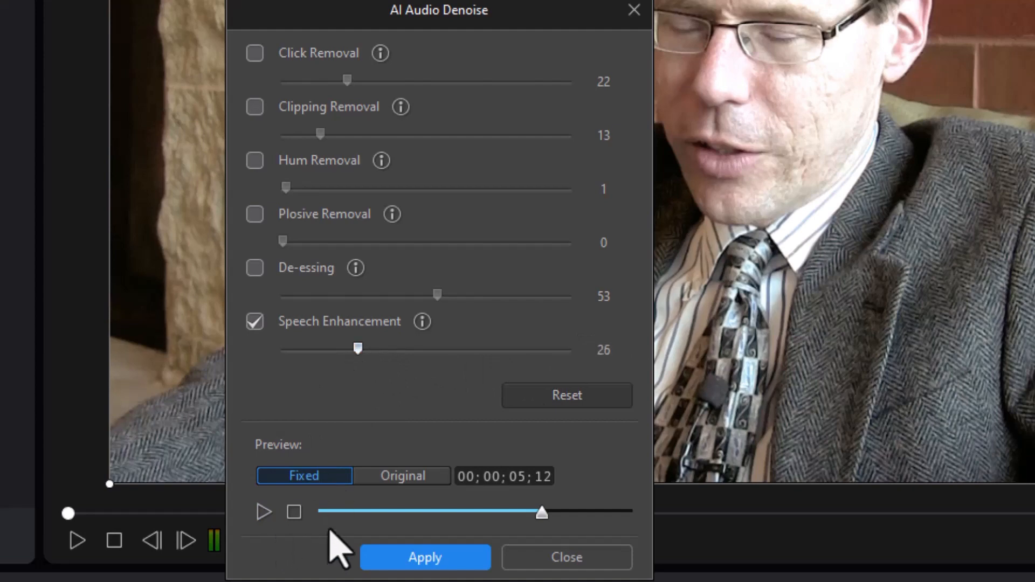
click(263, 512)
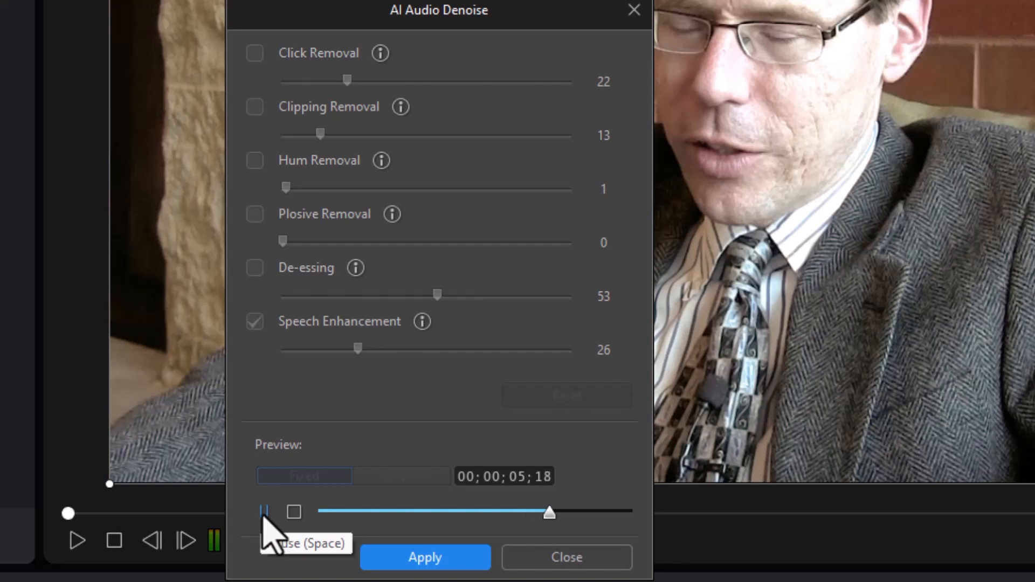
click(263, 512)
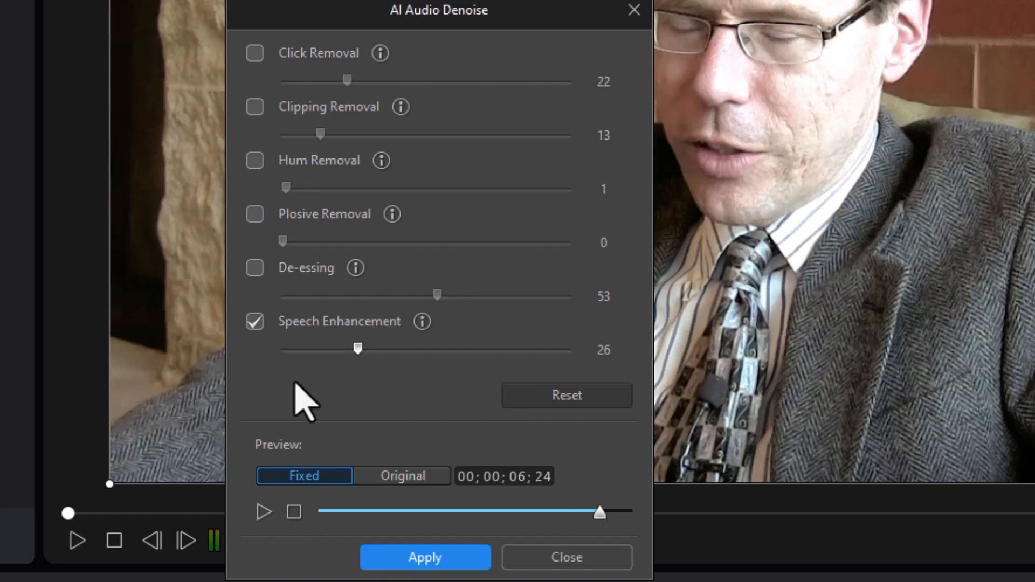
mouse_move(238, 116)
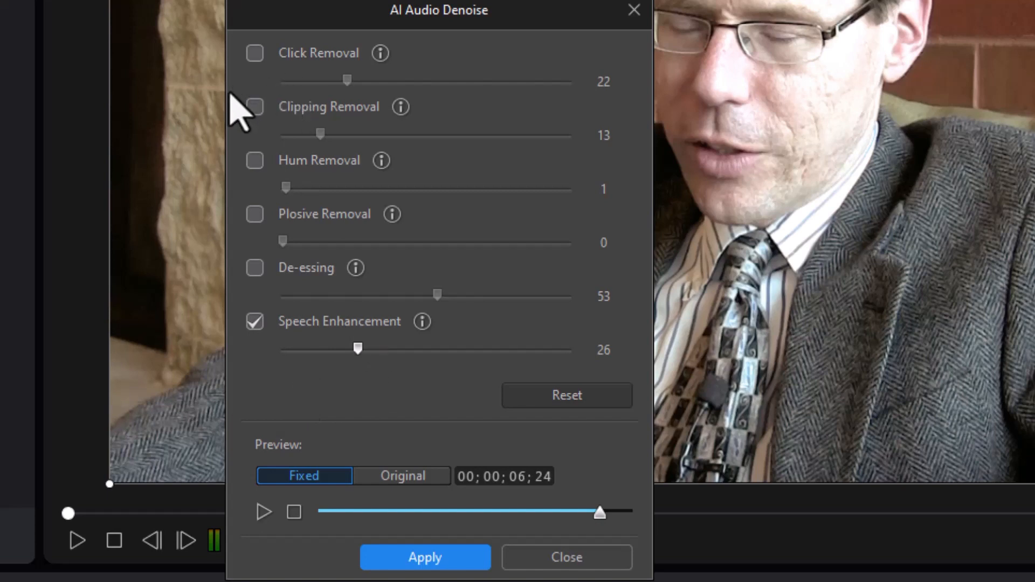
Enable Clipping Removal and De-essing again and replay the Fixed preview
click(253, 106)
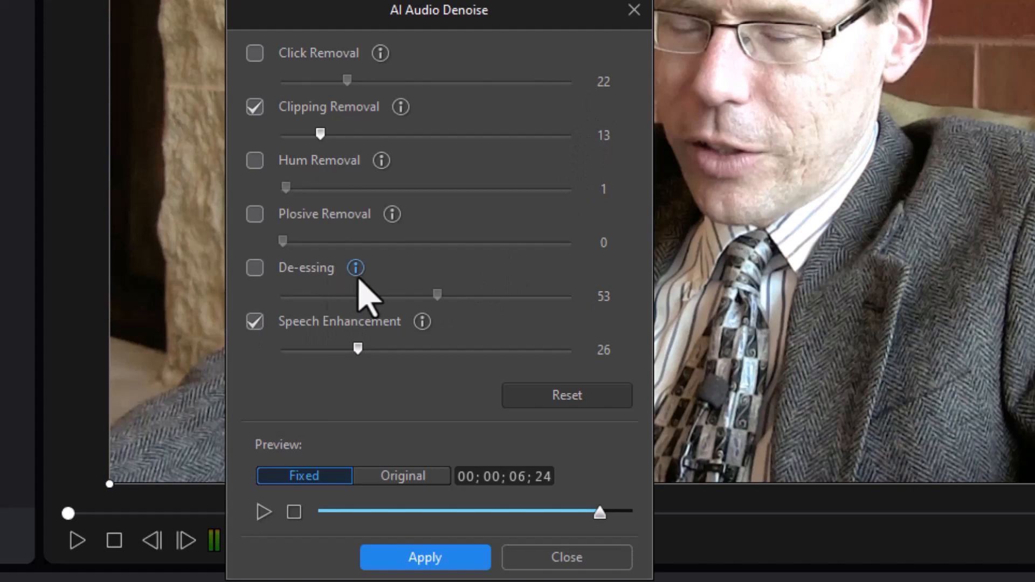
click(254, 267)
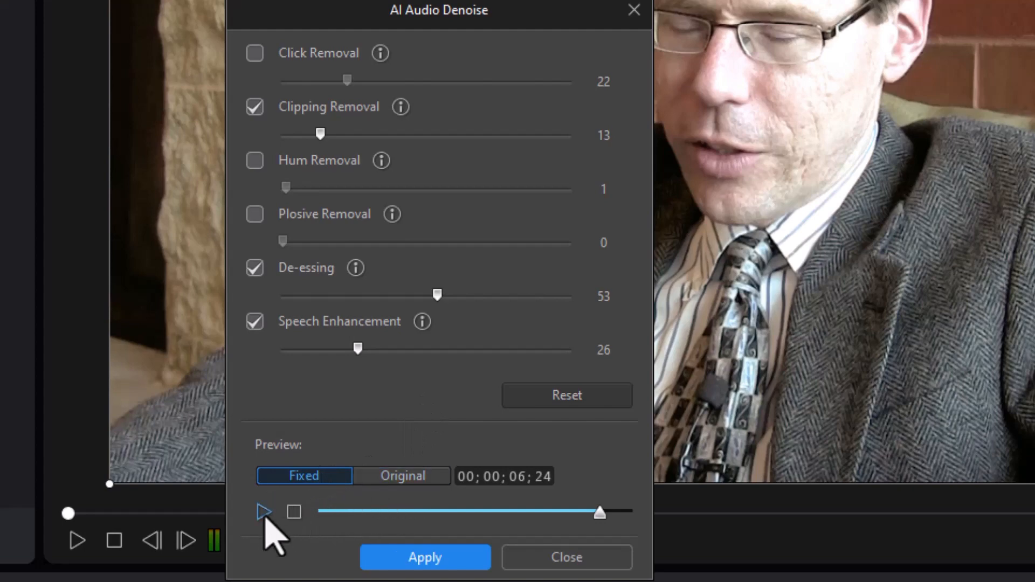
click(263, 512)
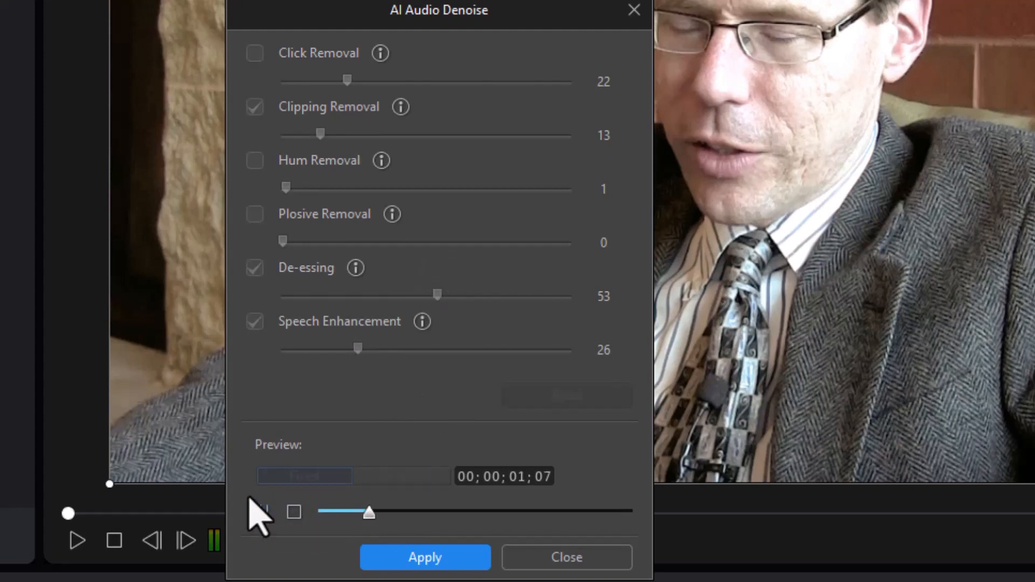
click(263, 514)
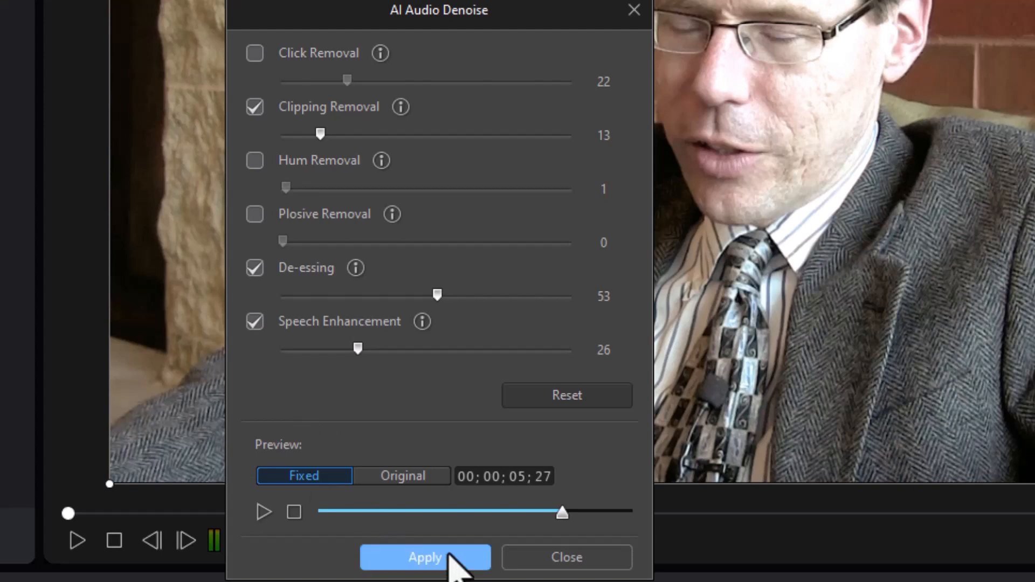
Apply the denoise settings and return to the editor
click(424, 557)
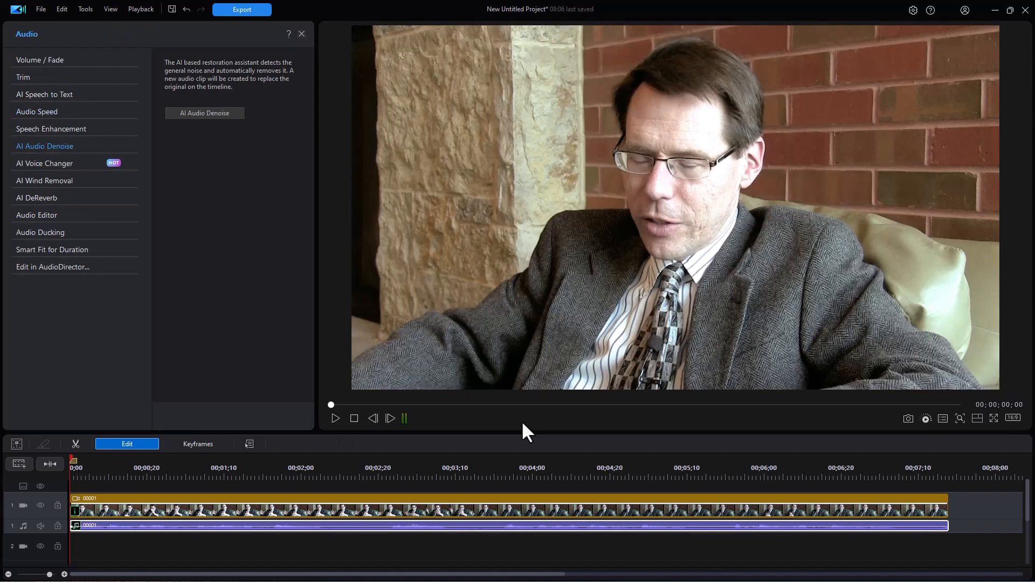
mouse_move(126, 525)
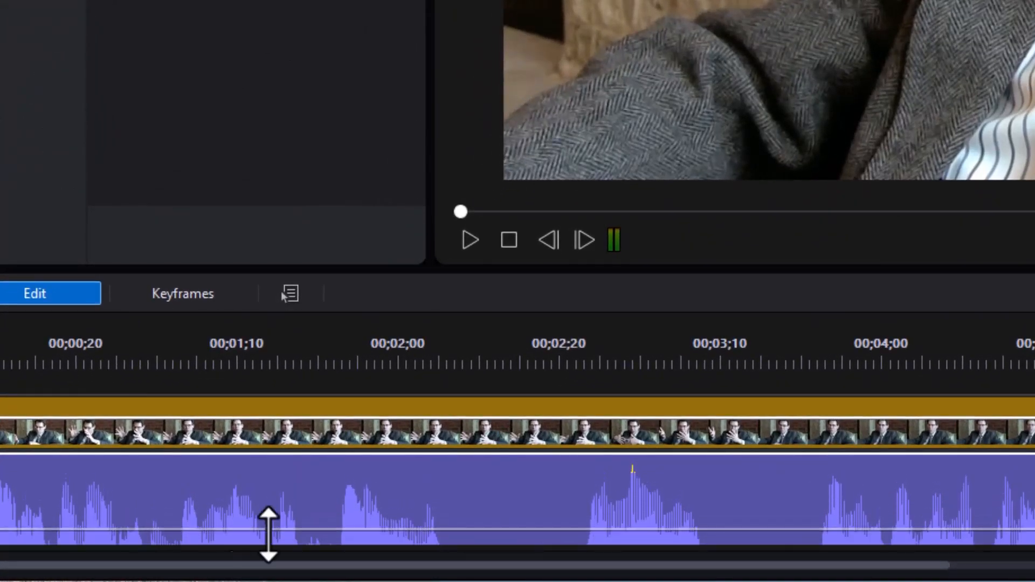
mouse_move(588, 521)
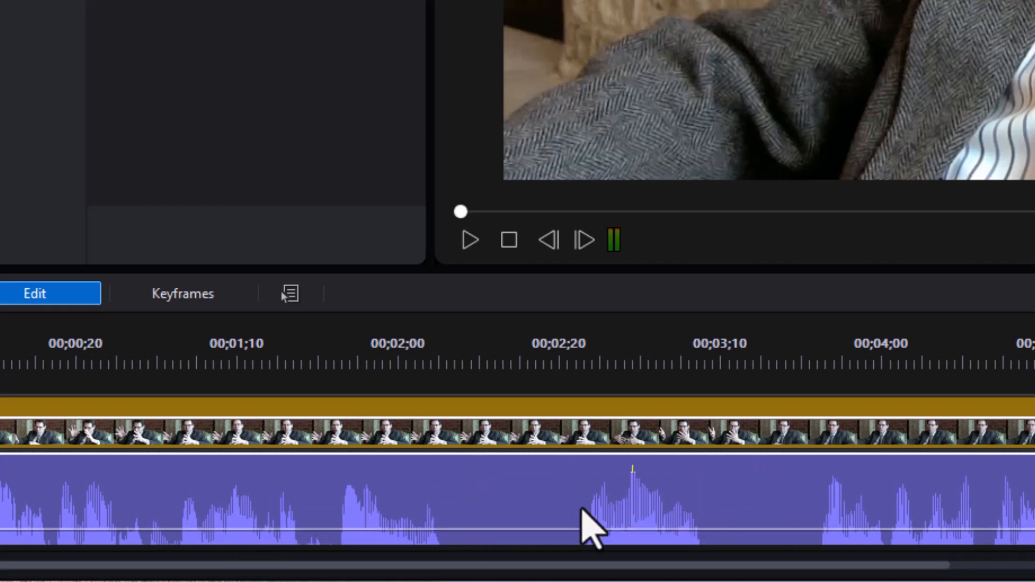
Drag the audio track taller on the timeline to show the waveform in detail
drag(588, 522, 574, 505)
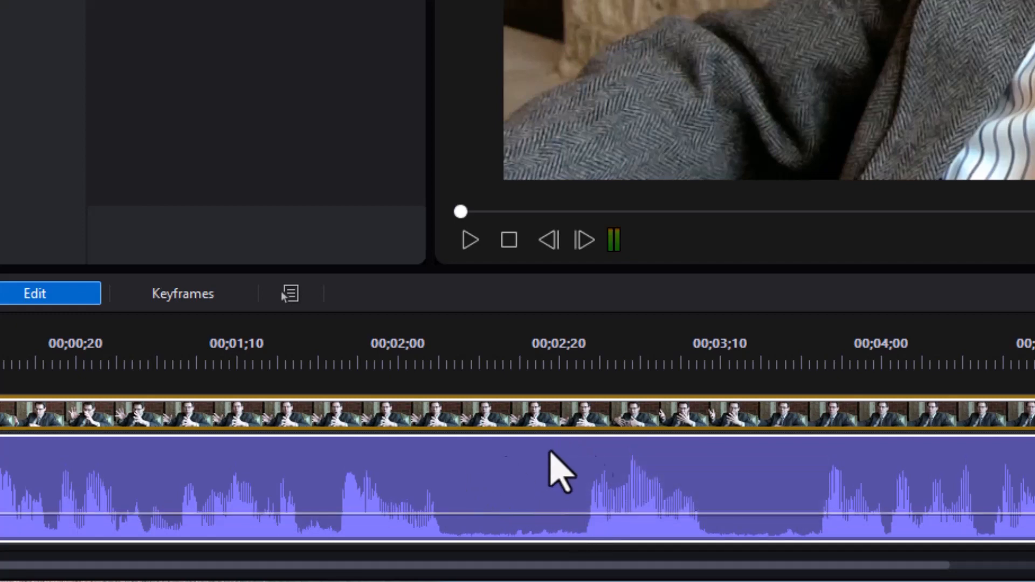
mouse_move(274, 462)
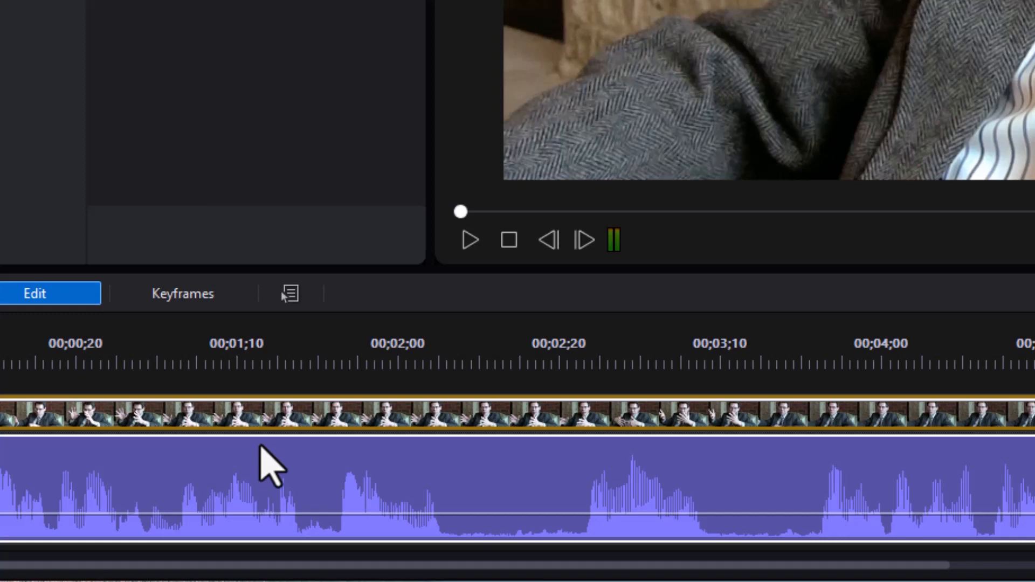
mouse_move(492, 389)
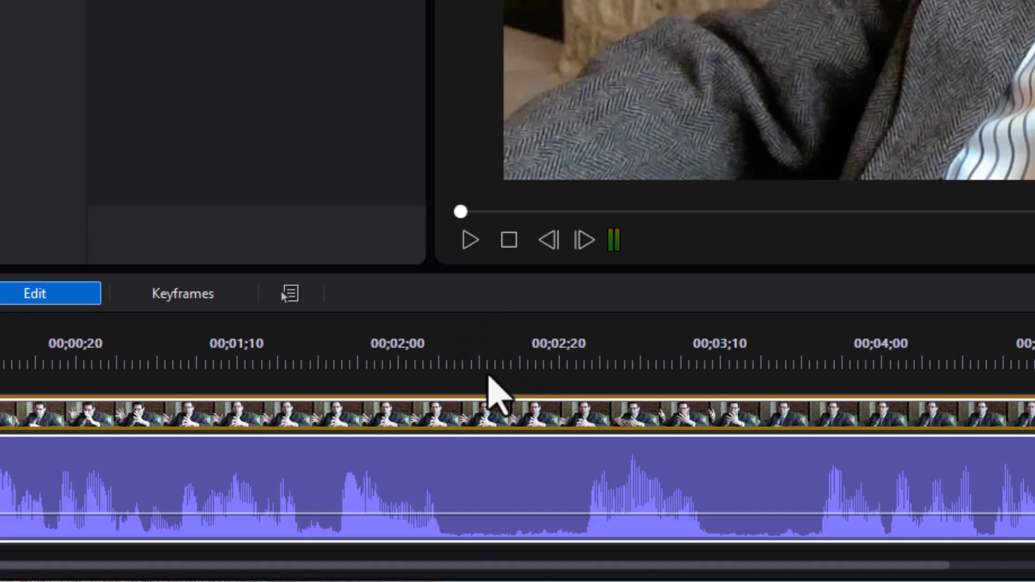
mouse_move(498, 389)
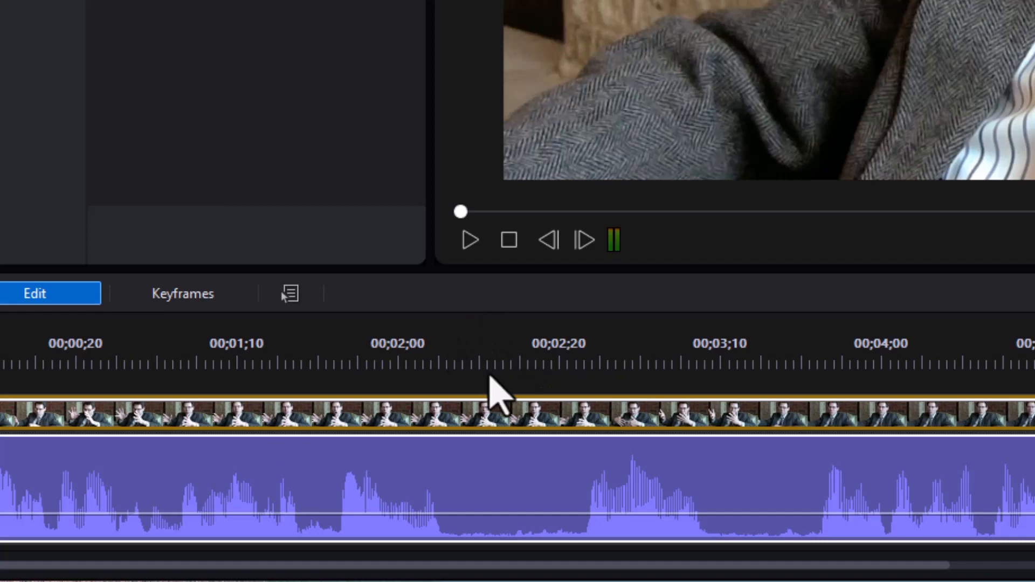